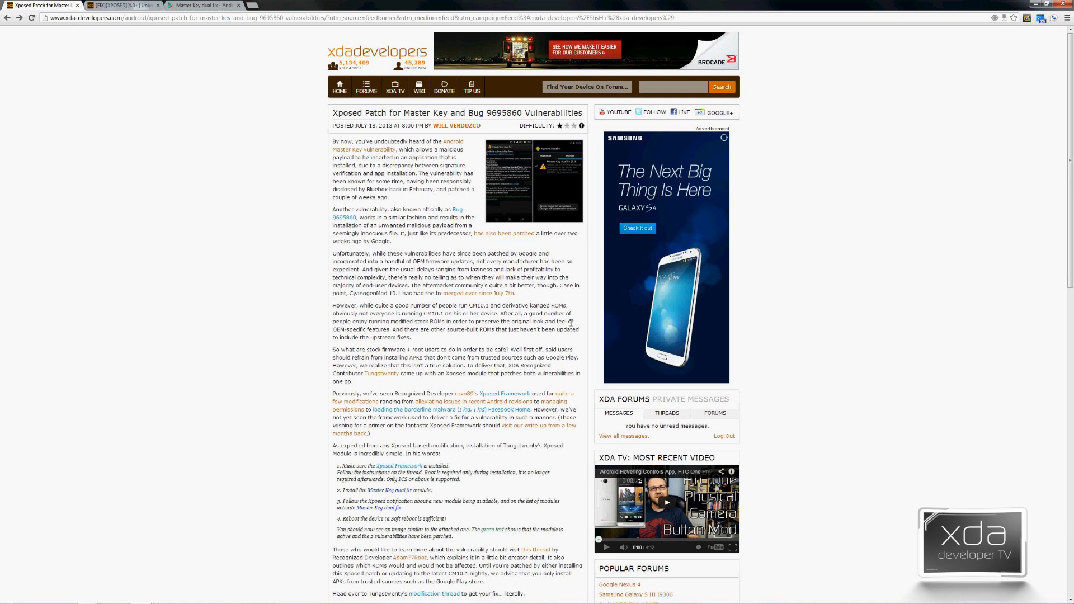
Show the Xposed framework 2.1.4 active and enable the Master Key dual fix module.
left_click(123, 6)
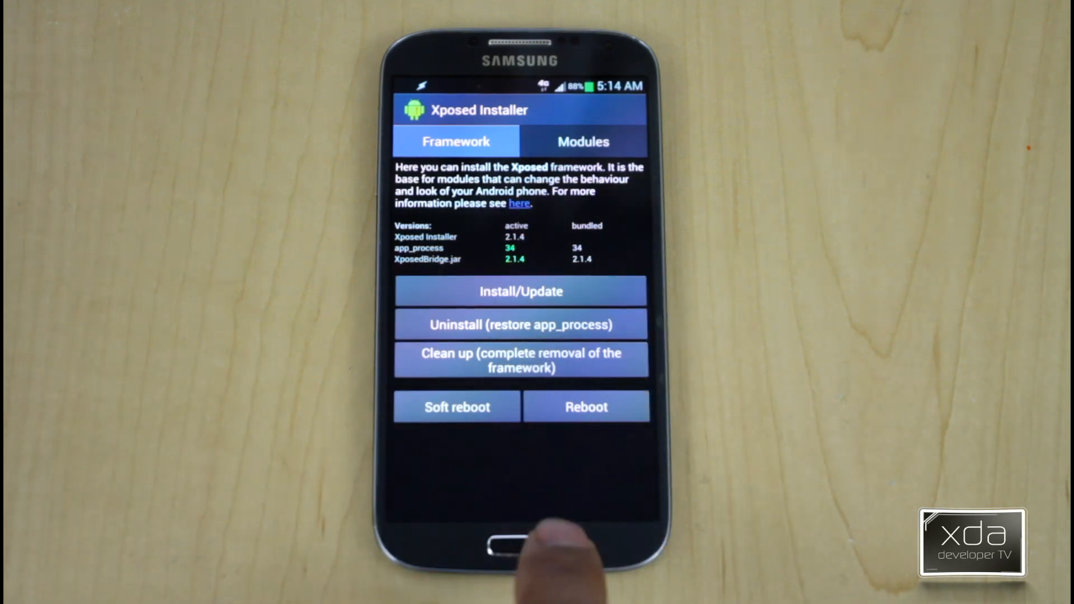
left_click(501, 544)
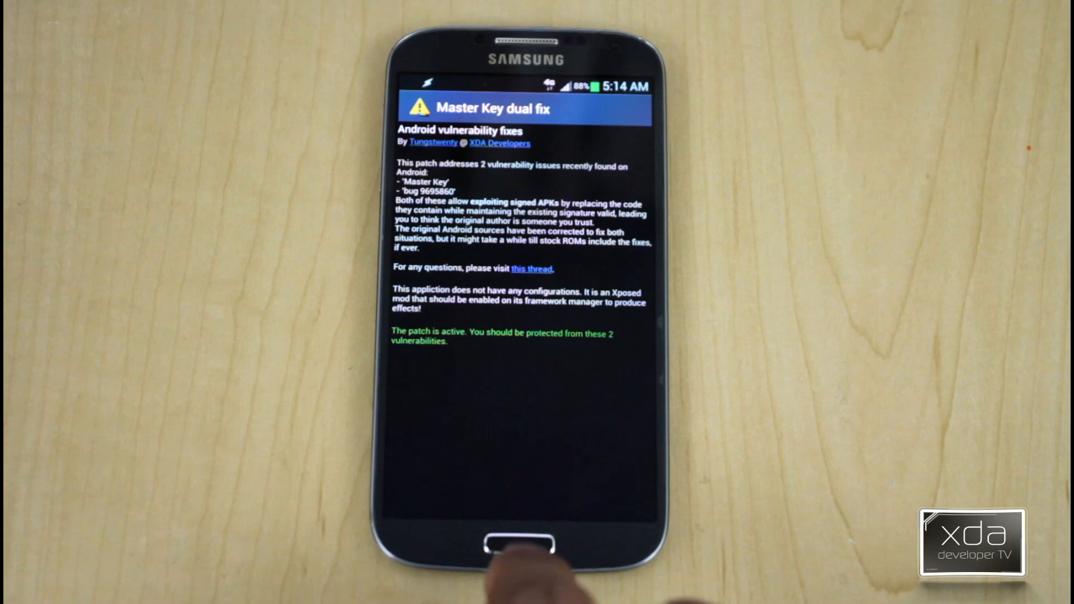
Return to the Galaxy S4 home screen after confirming the patch is active.
left_click(521, 548)
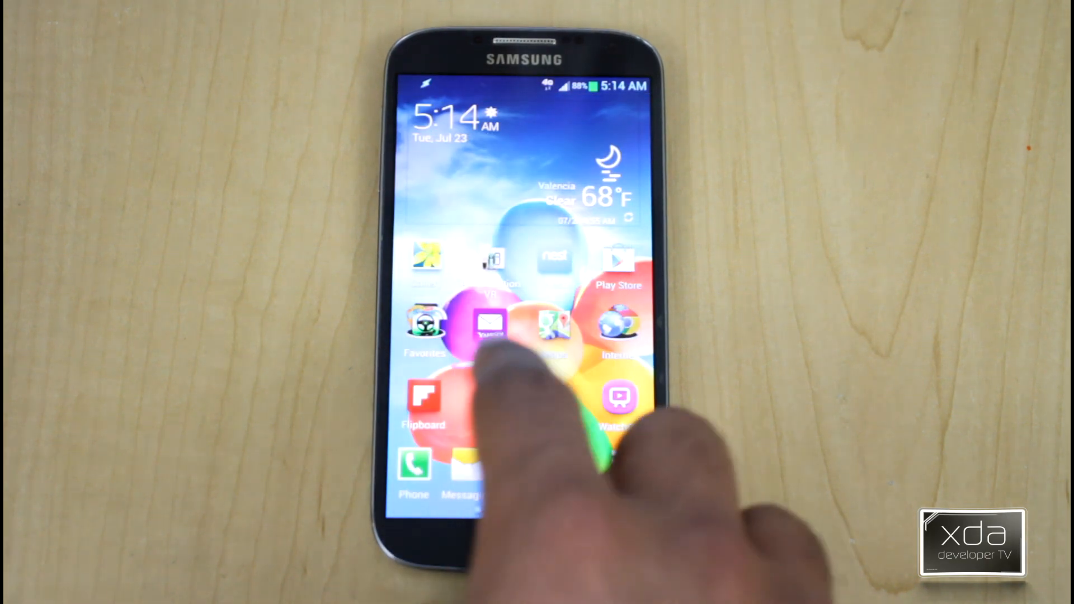